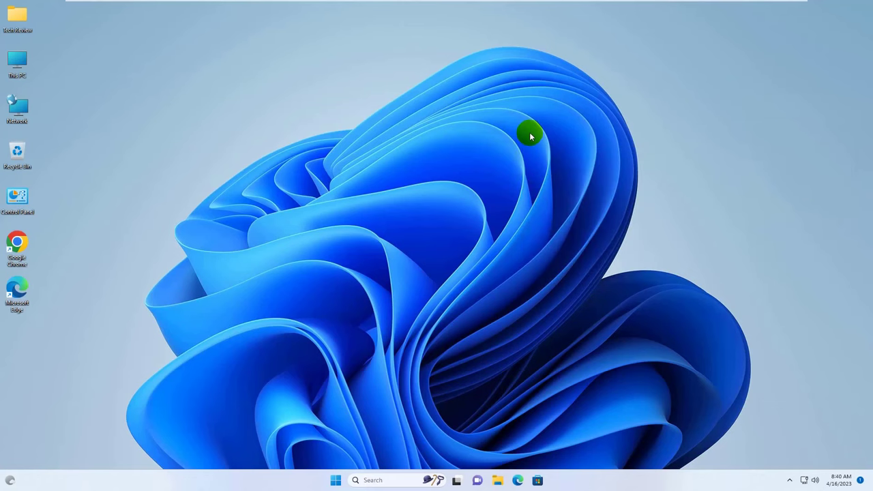
pyautogui.moveTo(551, 173)
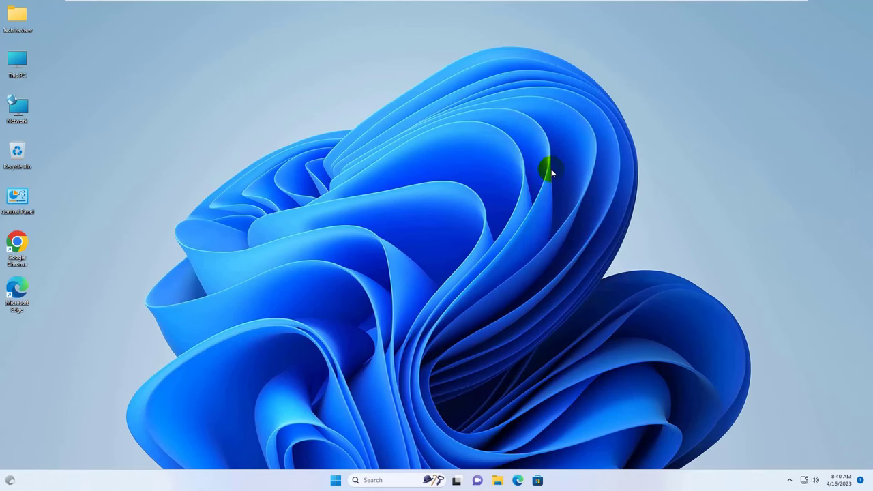
pyautogui.moveTo(462, 198)
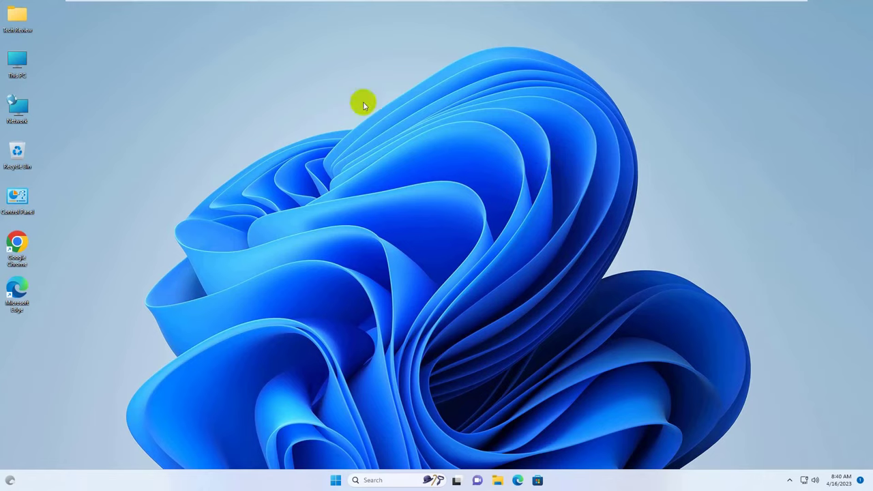
pyautogui.moveTo(457, 348)
pyautogui.write('internet options')
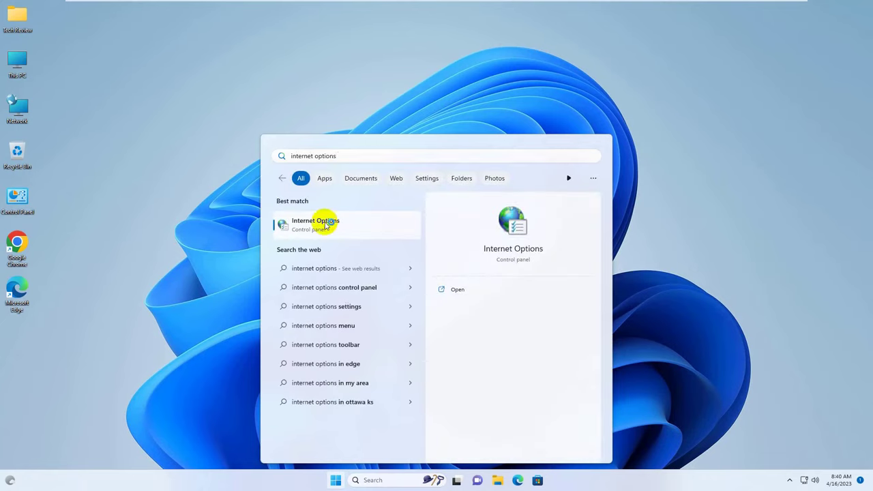
# Clear the SSL state from Internet Options' Content tab and dismiss the confirmation
pyautogui.click(315, 220)
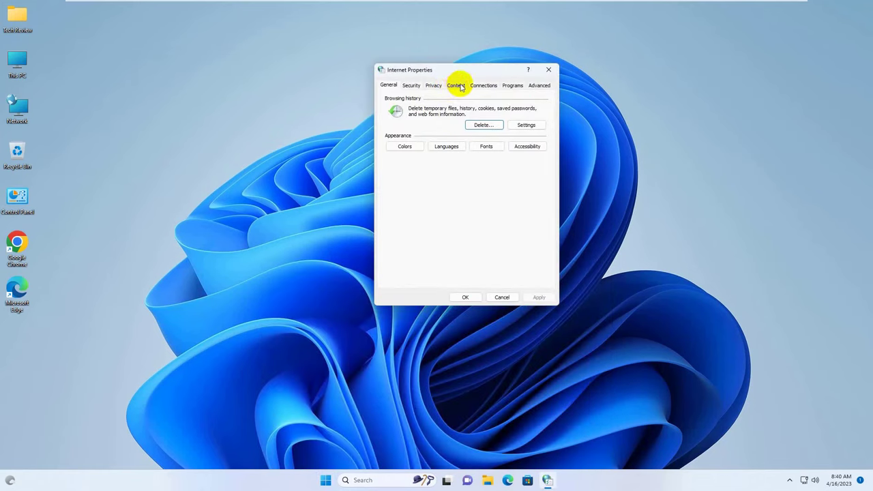
pyautogui.click(456, 84)
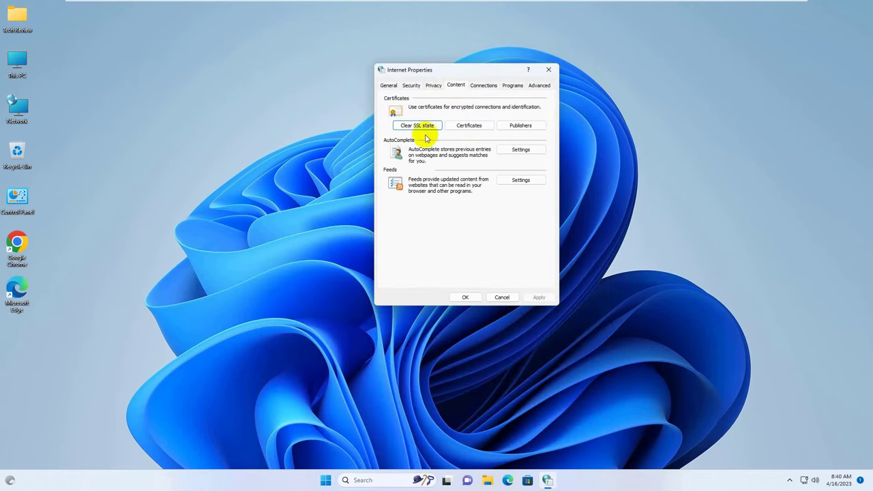
pyautogui.click(417, 125)
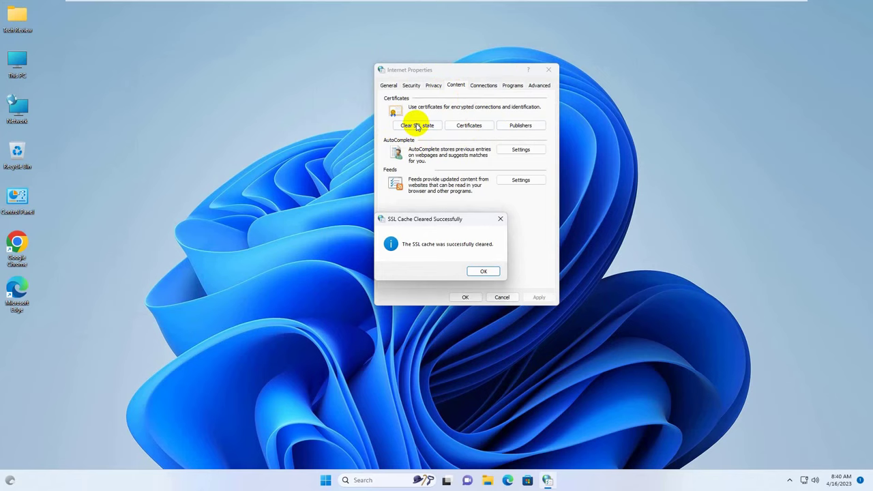
pyautogui.click(483, 271)
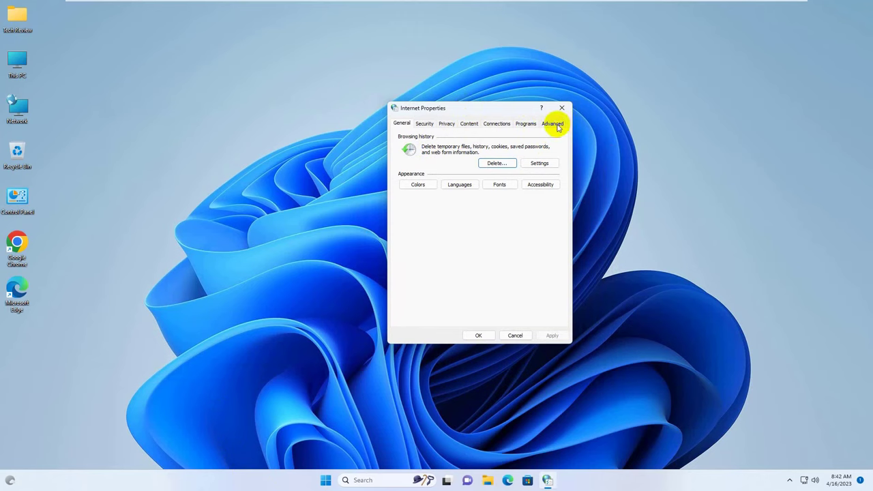
# Enable SSL 3.0 and TLS 1.0, 1.1, 1.2 and 1.3 under Advanced, and apply
pyautogui.click(553, 123)
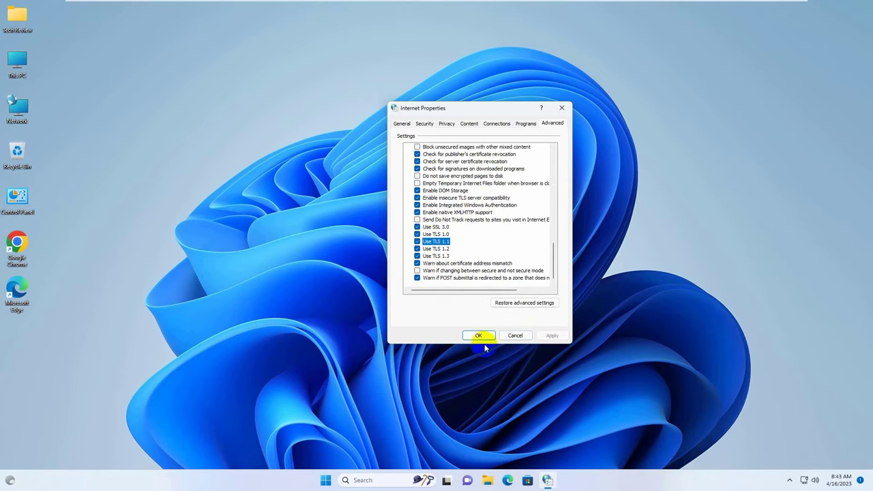
pyautogui.click(478, 334)
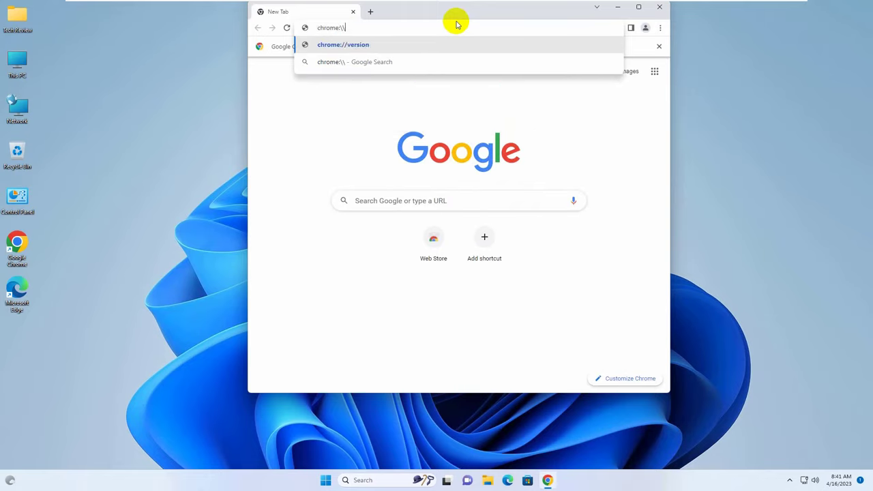
# Load chrome://flags and search the experiments for 'qu'
pyautogui.press('Enter')
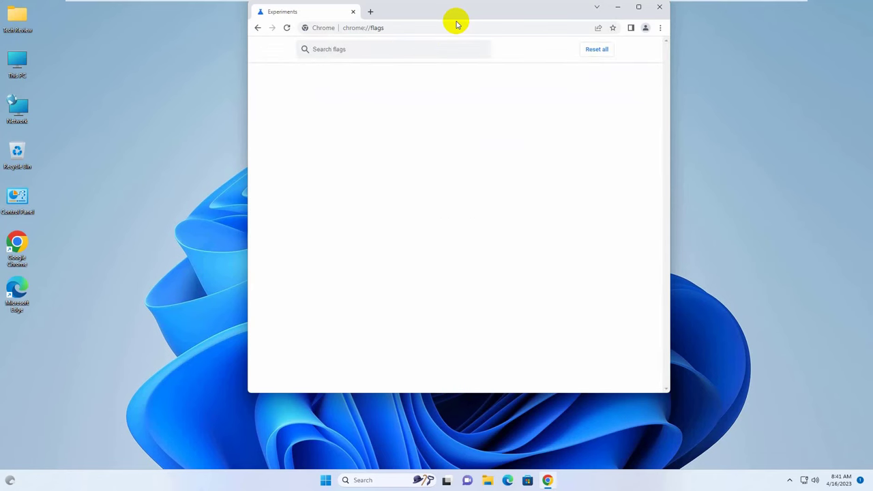
pyautogui.write('quic')
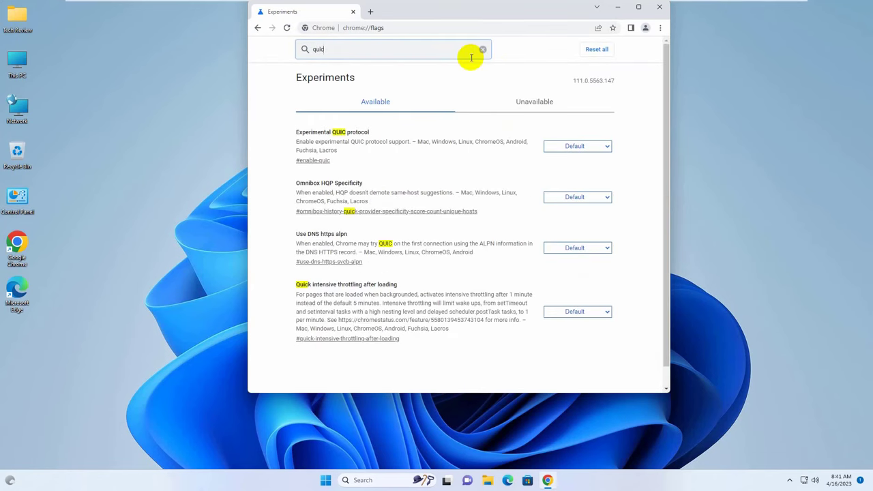
# Set Experimental QUIC protocol to Disabled and close the Chrome window
pyautogui.click(577, 146)
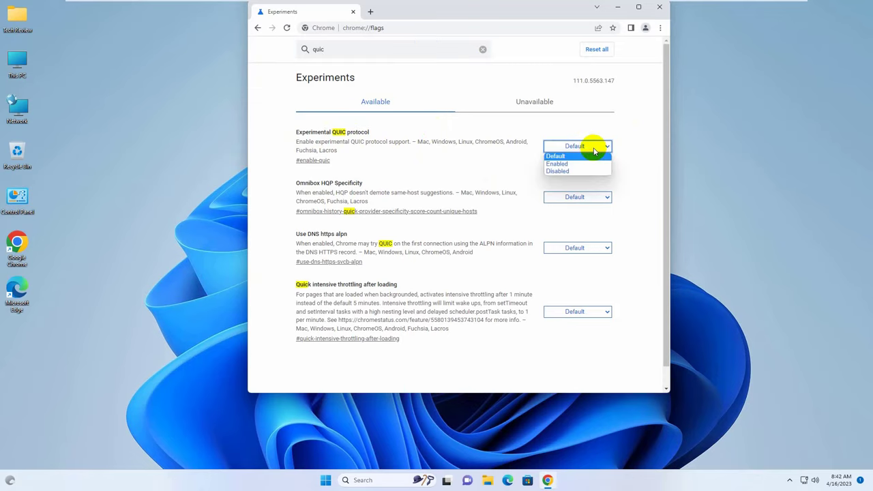
pyautogui.click(557, 171)
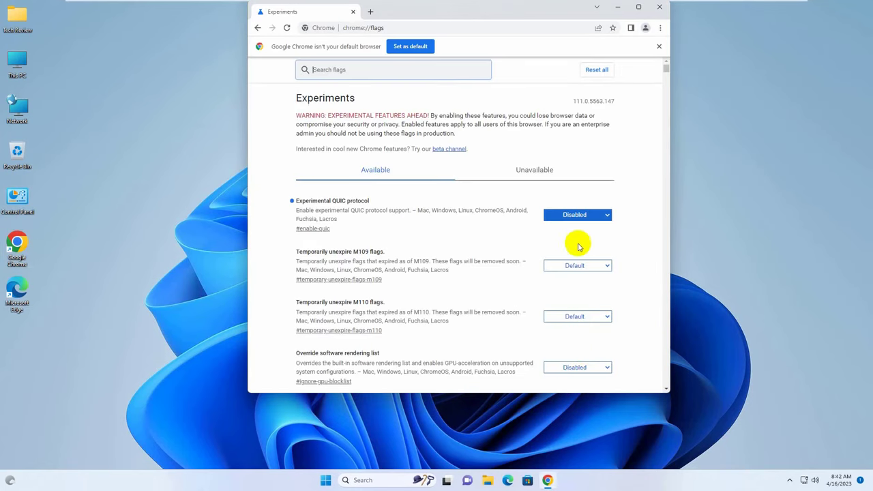
pyautogui.moveTo(660, 8)
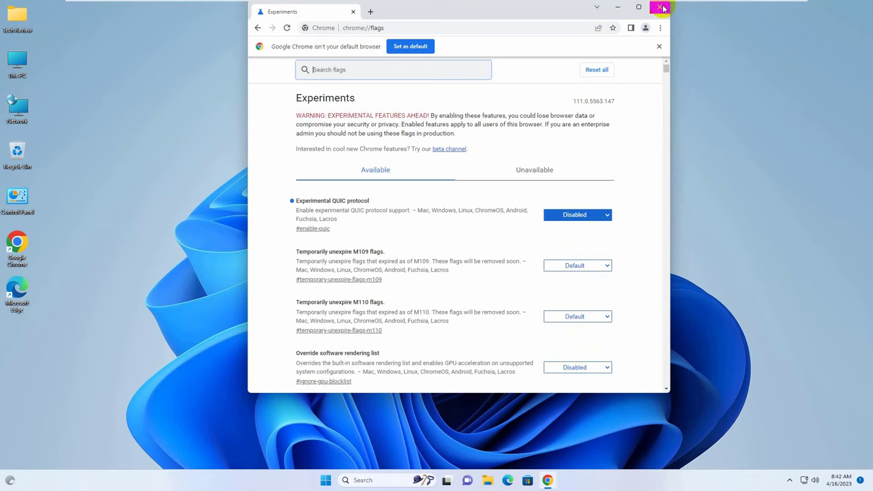
pyautogui.click(660, 7)
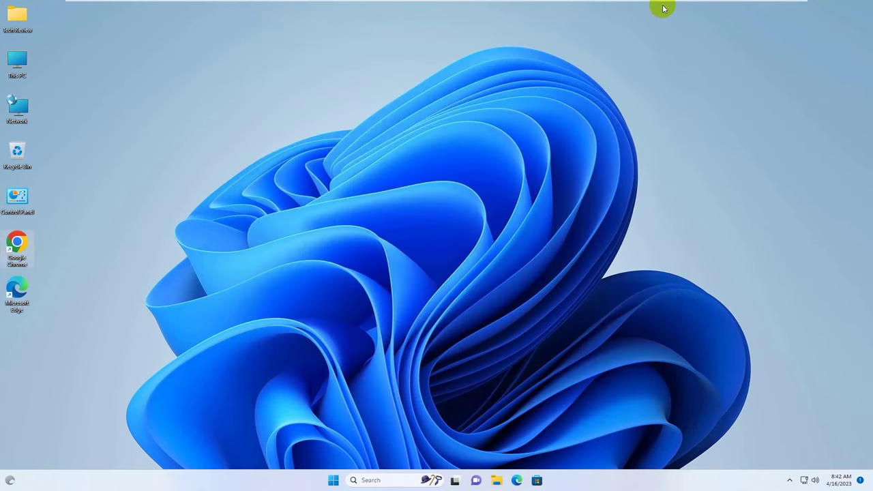
pyautogui.moveTo(617, 34)
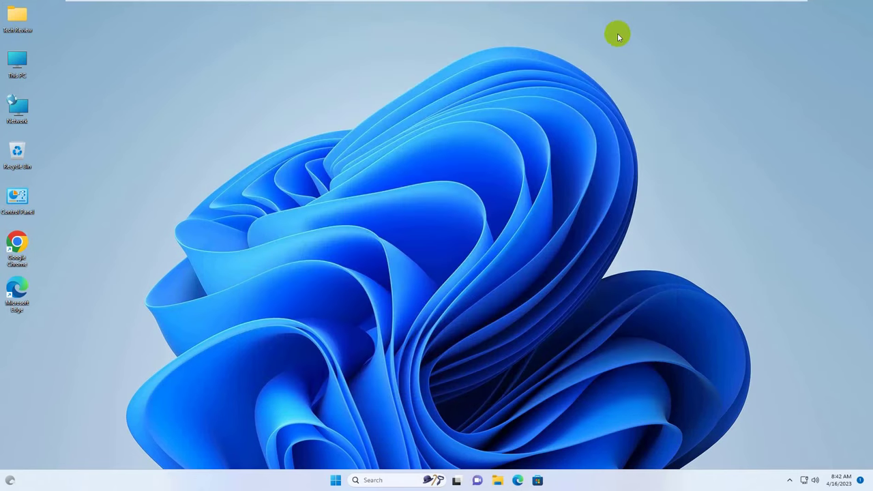